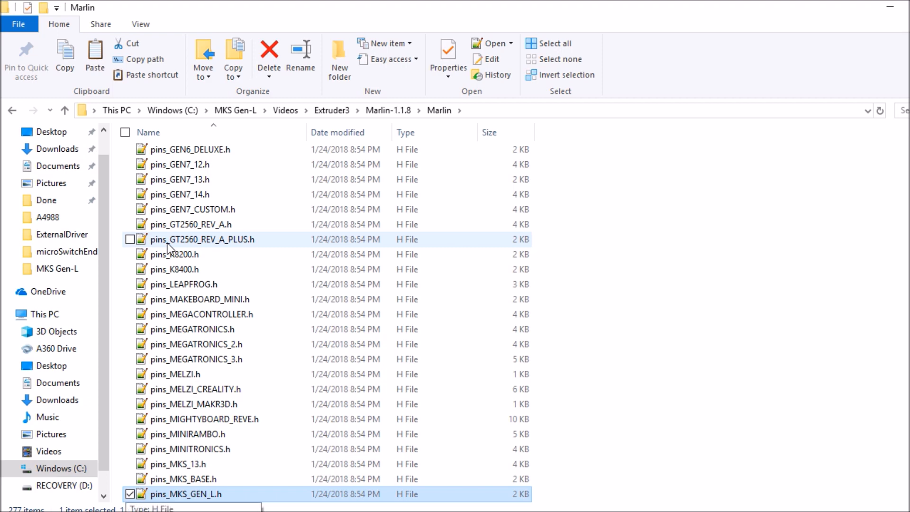
Open pins_MKS_GEN_L.h from the Marlin folder in Notepad++.
double_click(186, 494)
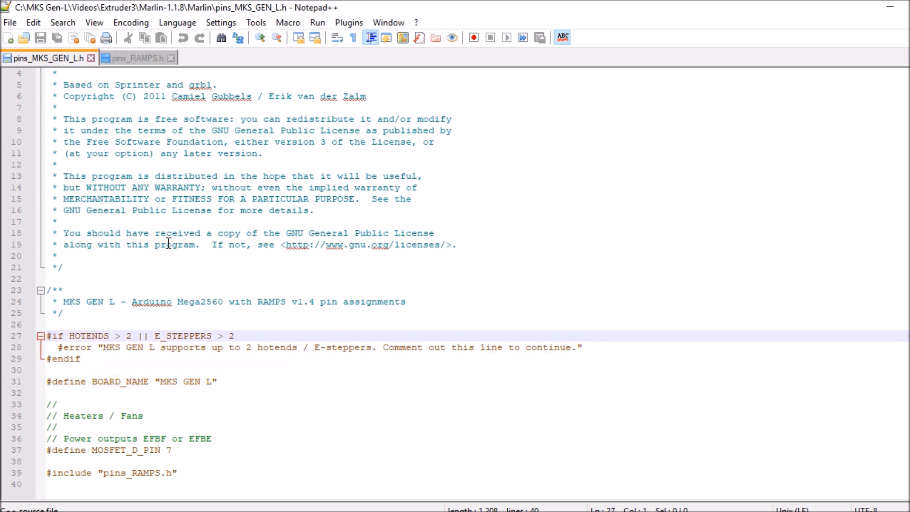
Block-comment the #if HOTENDS two-hotend limit check, then locate the pins_RAMPS.h include line.
drag(49, 336, 49, 371)
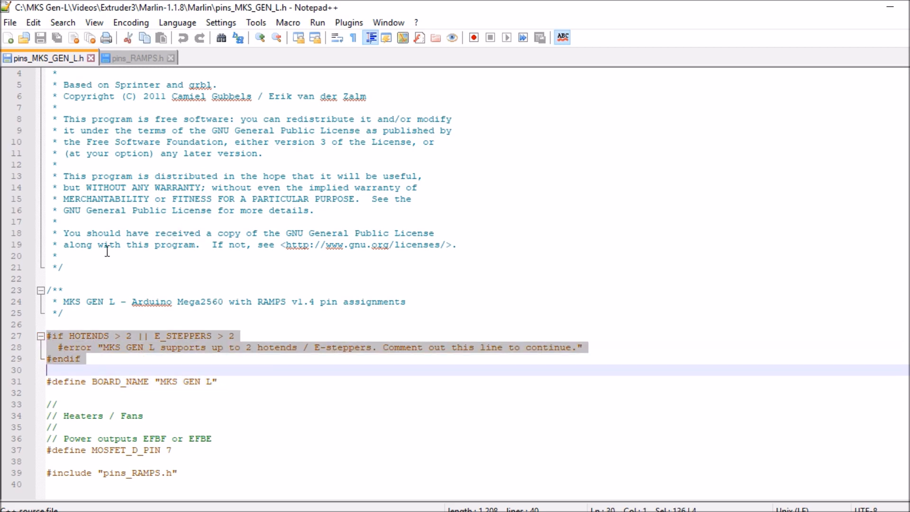
right_click(69, 348)
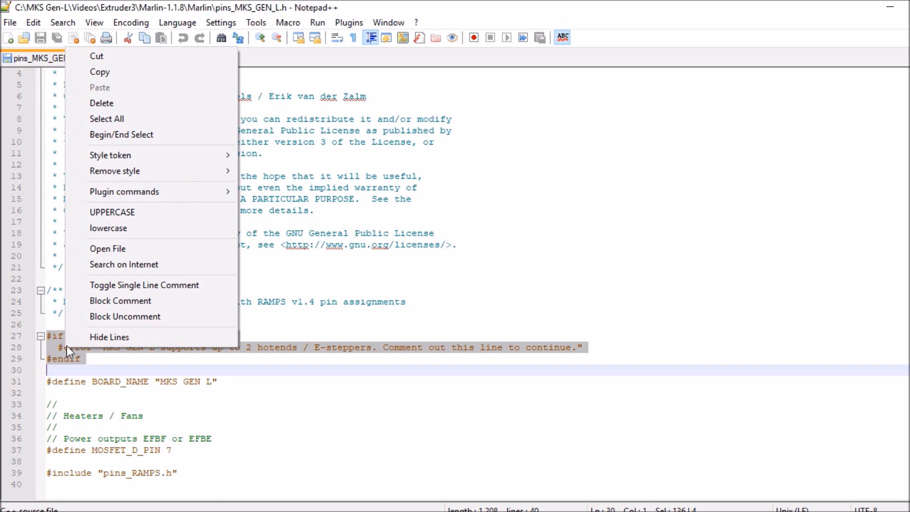
click(121, 301)
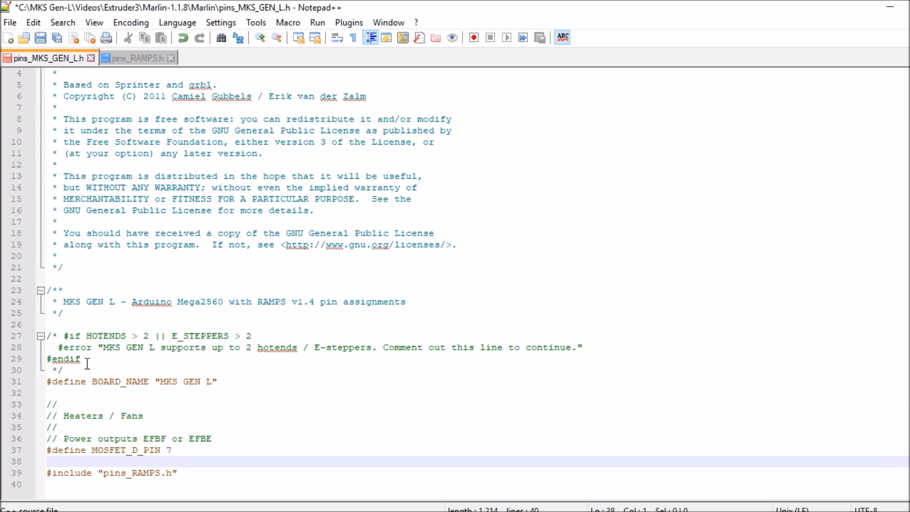
click(177, 473)
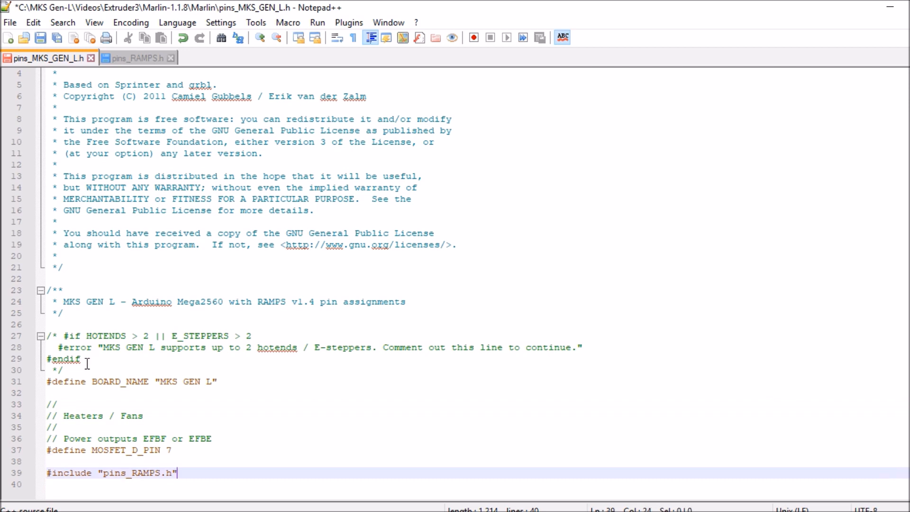
double_click(146, 472)
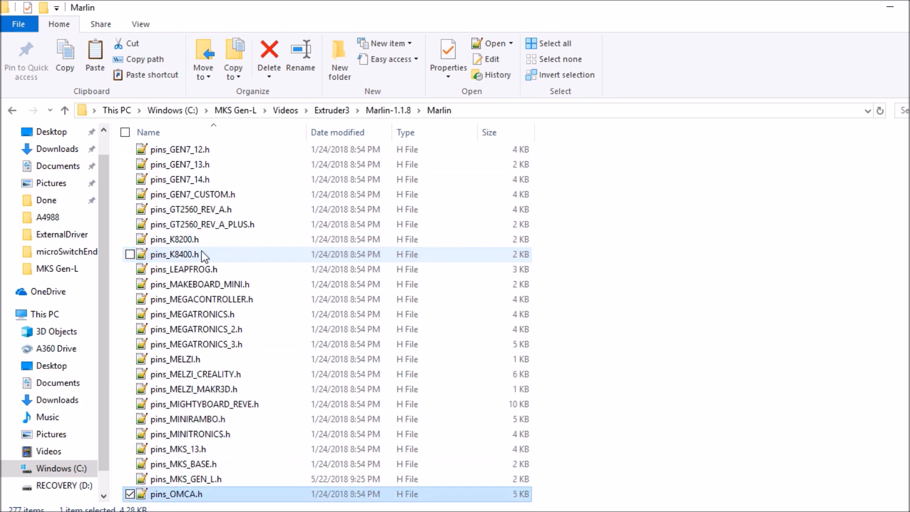
Open pins_RAMPS.h from the Marlin folder in Notepad++.
scroll(down, 3)
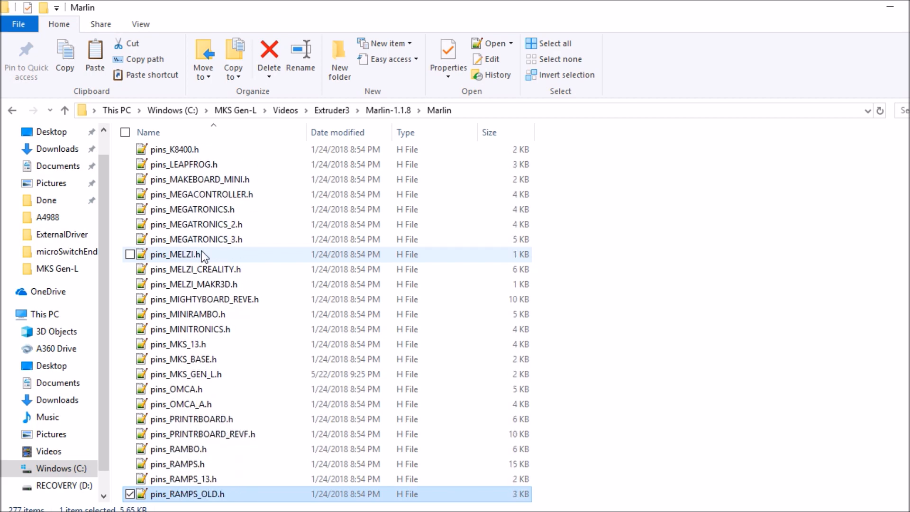
click(180, 464)
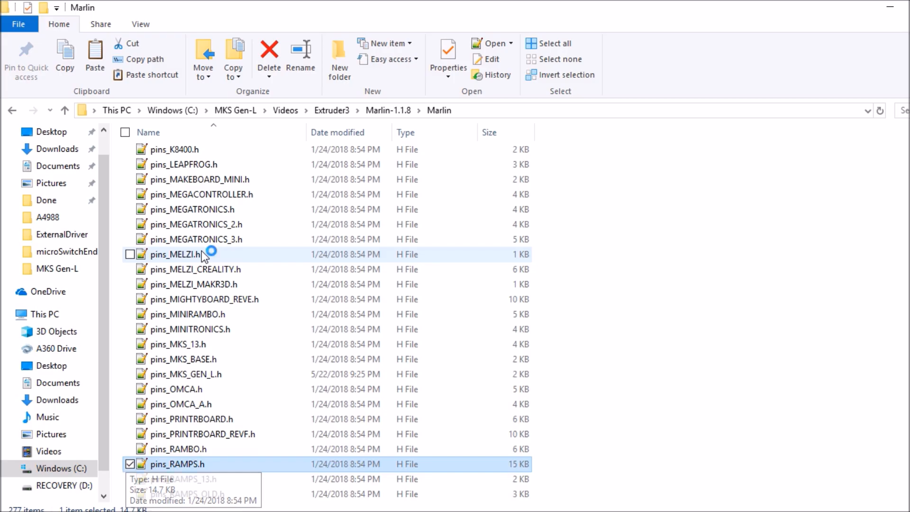
double_click(177, 464)
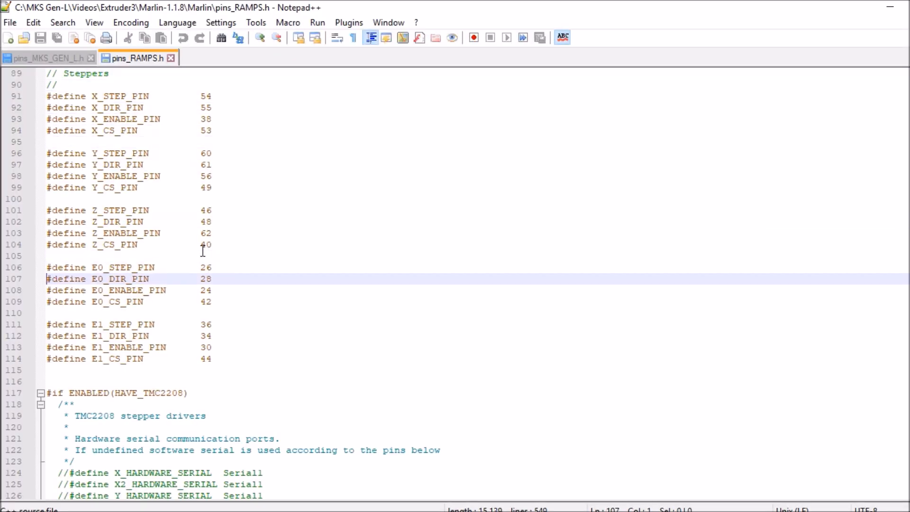
Select the E1 stepper pin defines to duplicate them as an E2 block.
drag(47, 268, 46, 313)
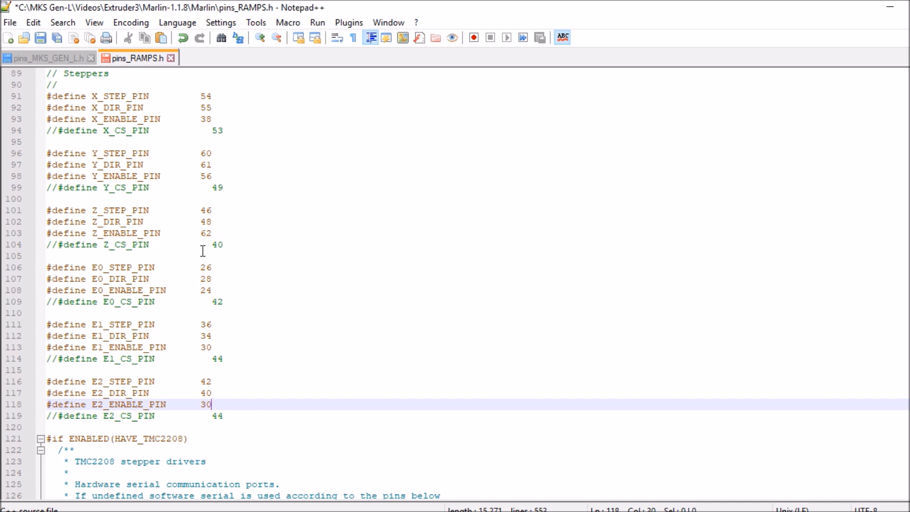
Change E2_ENABLE_PIN from 30 to 63.
key(BackSpace)
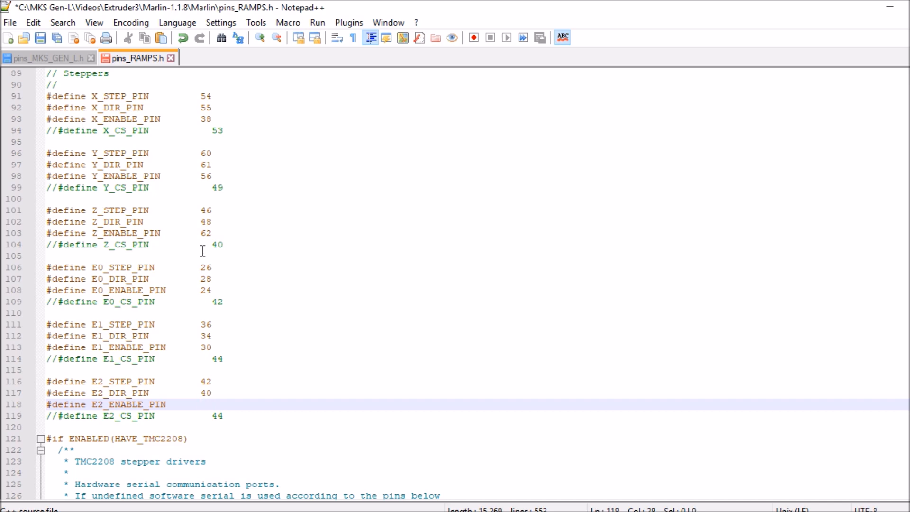
text(63)
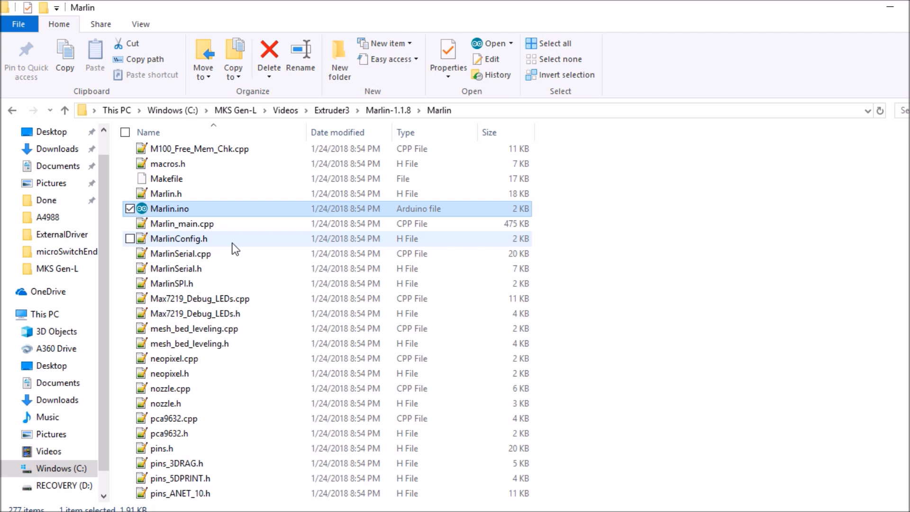
Open the Marlin.ino sketch in the Arduino IDE.
double_click(169, 209)
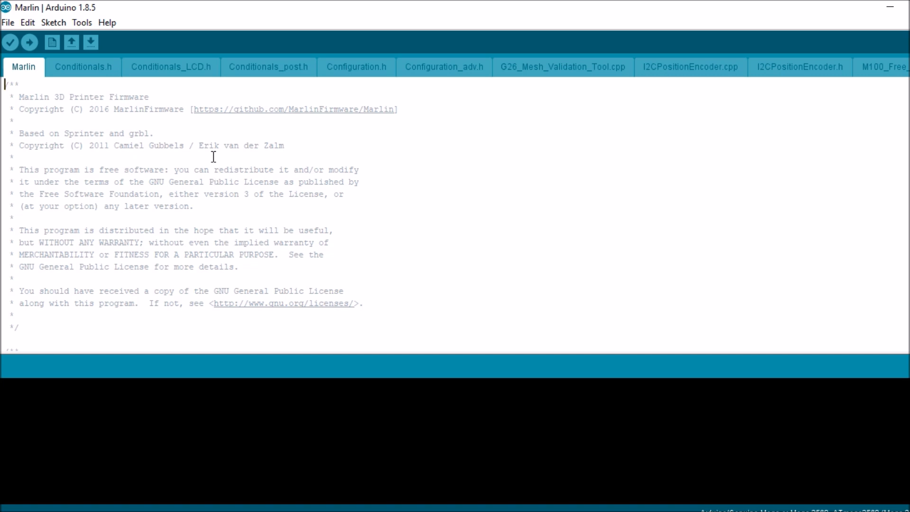
Find 'extruder' in Configuration.h and set #define EXTRUDERS to 3.
click(356, 67)
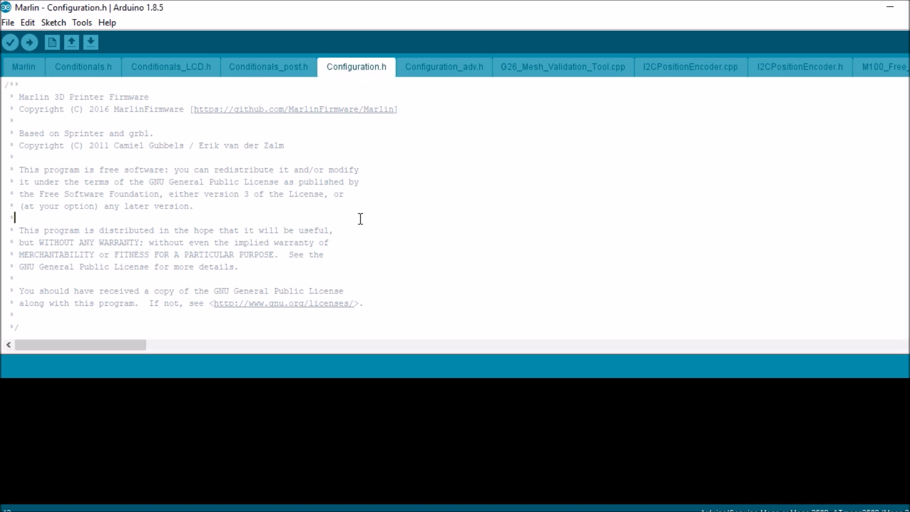
key(ctrl+f)
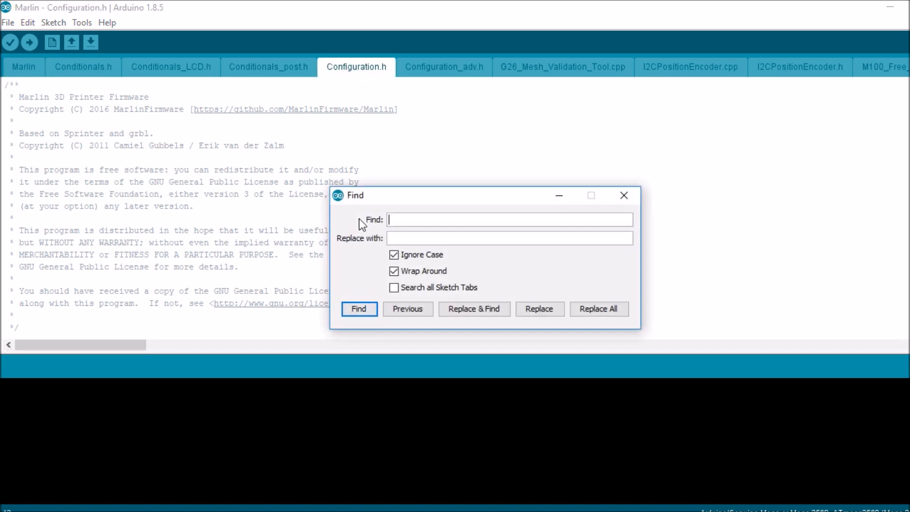
text(extruder)
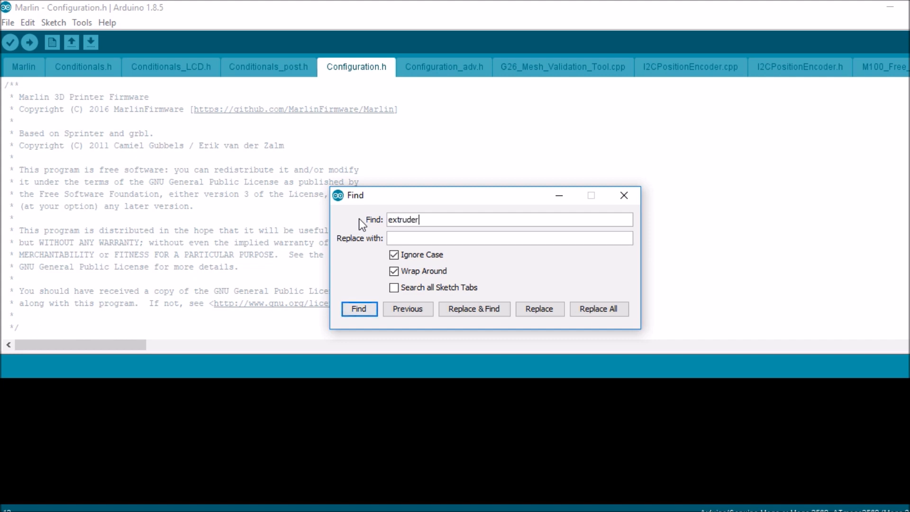
click(359, 308)
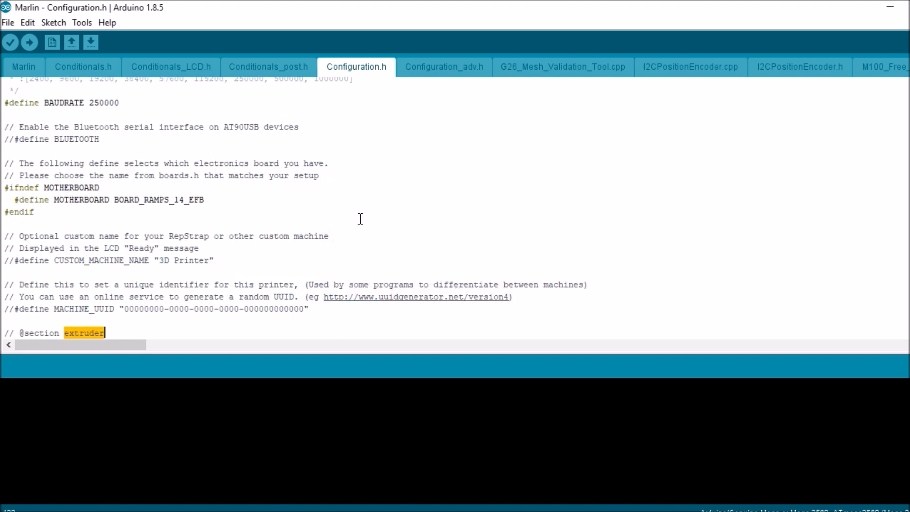
scroll(down, 3)
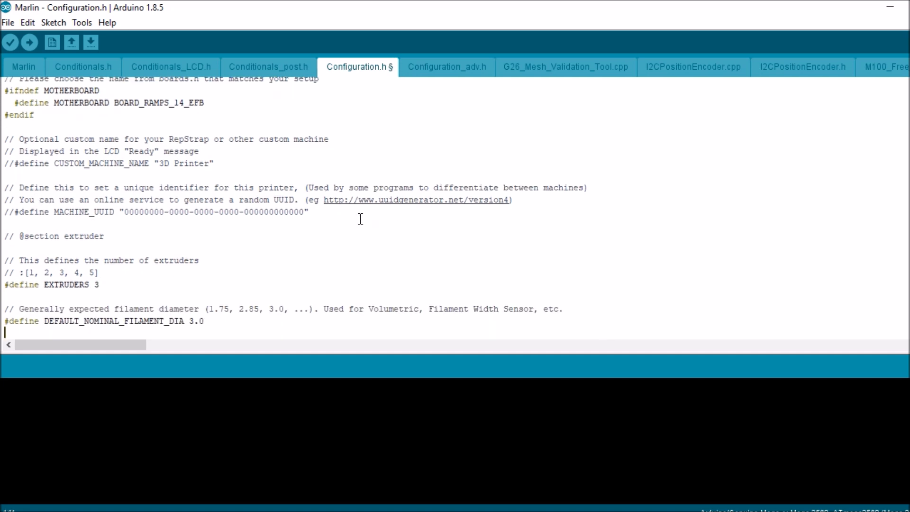
Uncomment #define SINGLENOZZLE in Configuration.h and save the changes.
scroll(down, 3)
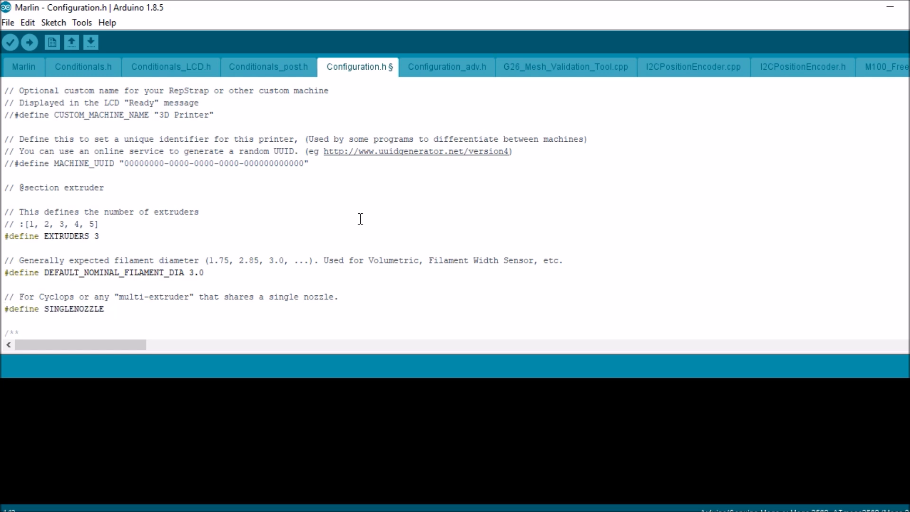
mouse_move(91, 41)
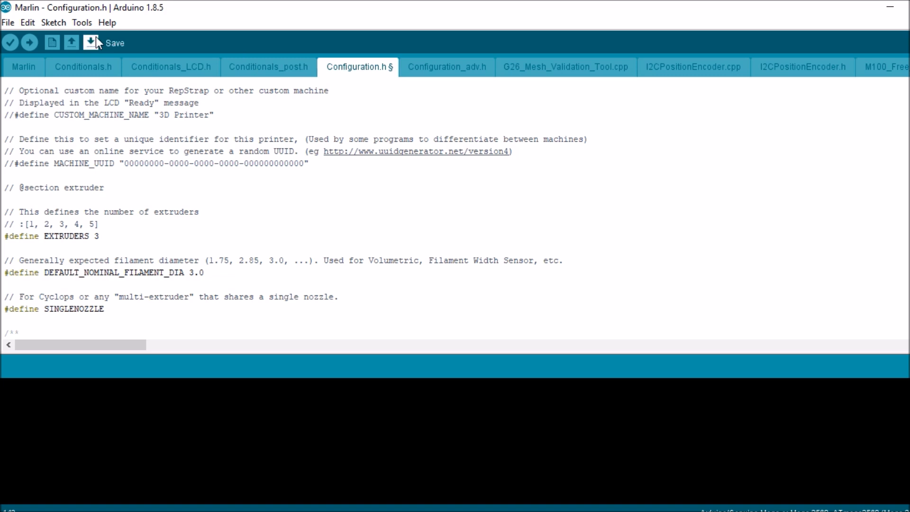
click(82, 22)
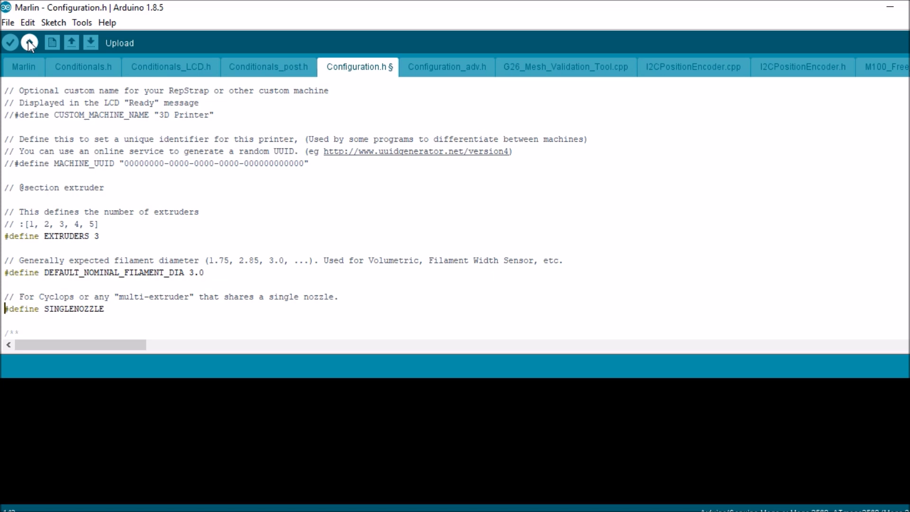
Compile and upload the modified Marlin firmware to the board.
click(29, 43)
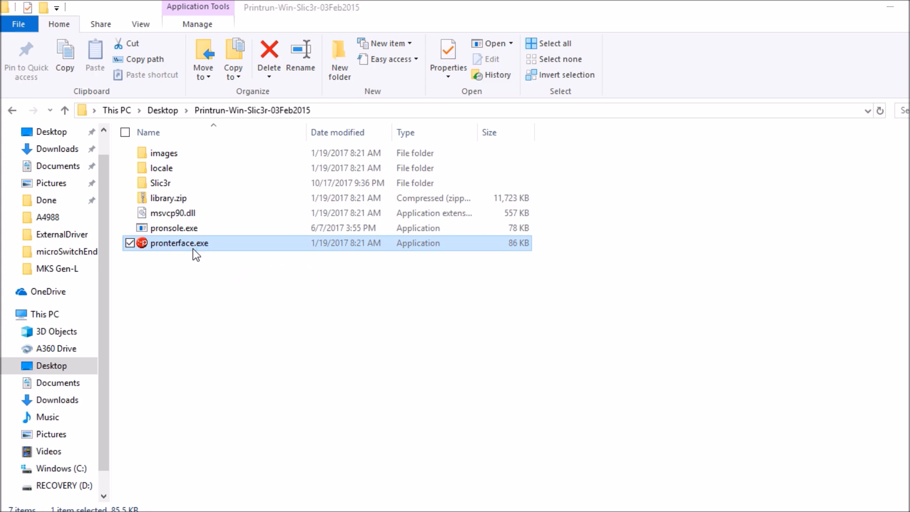
Launch Pronterface and set Extruders count to 3 in Settings > Options.
double_click(180, 242)
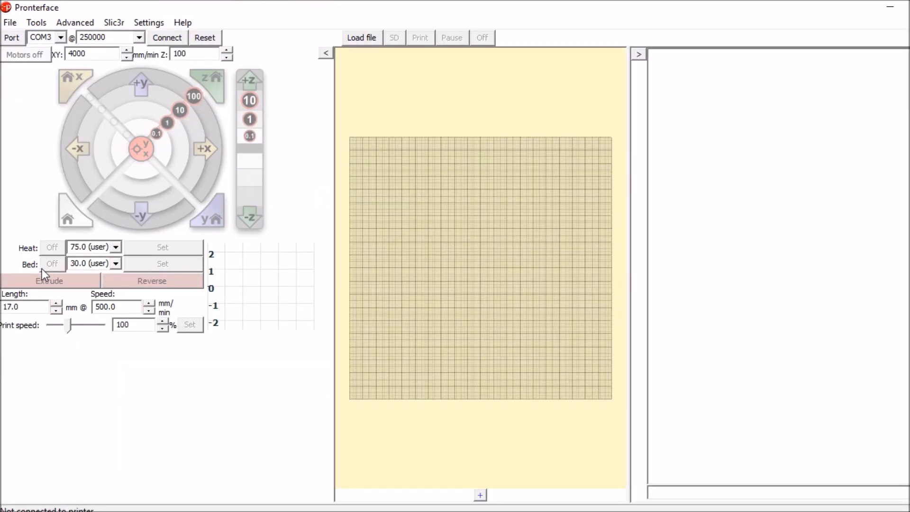
mouse_move(27, 270)
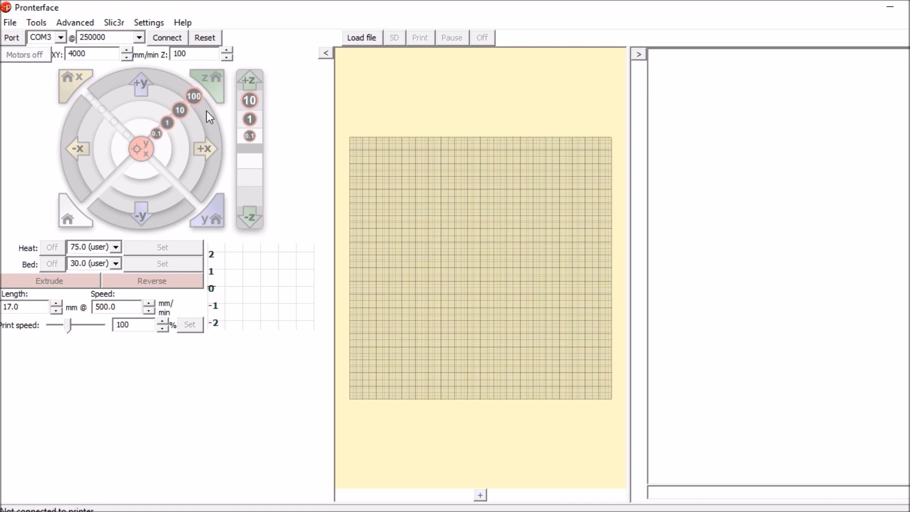
click(148, 22)
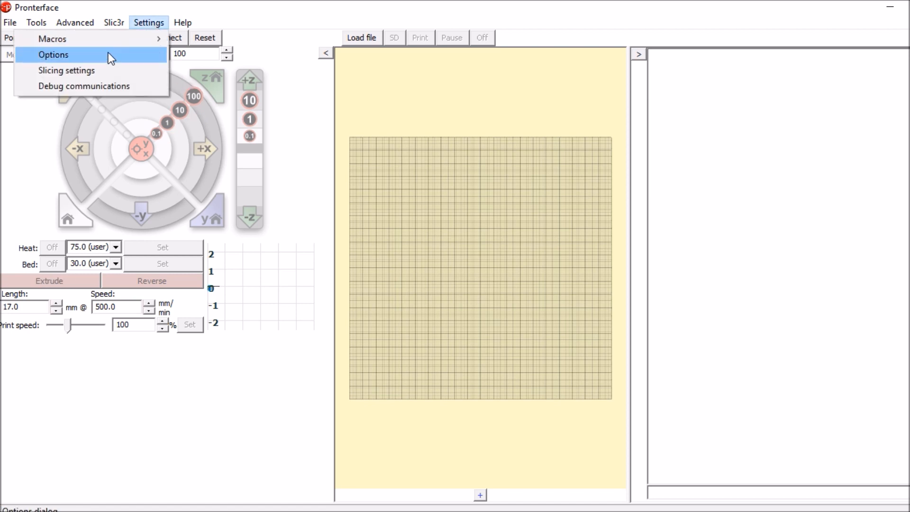
click(53, 55)
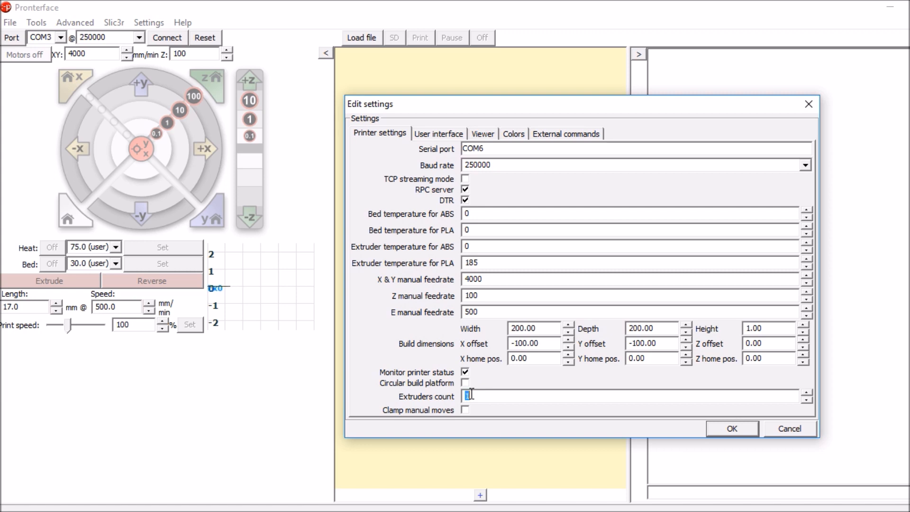
text(3)
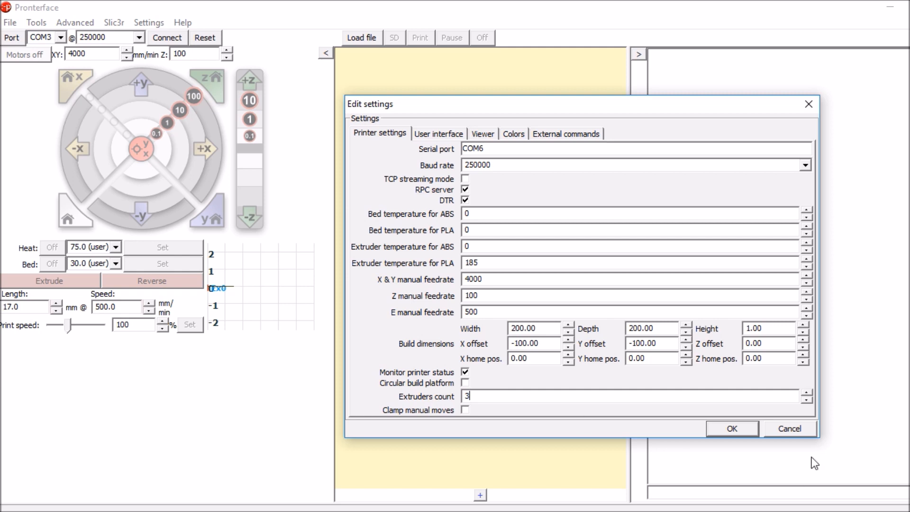
click(731, 428)
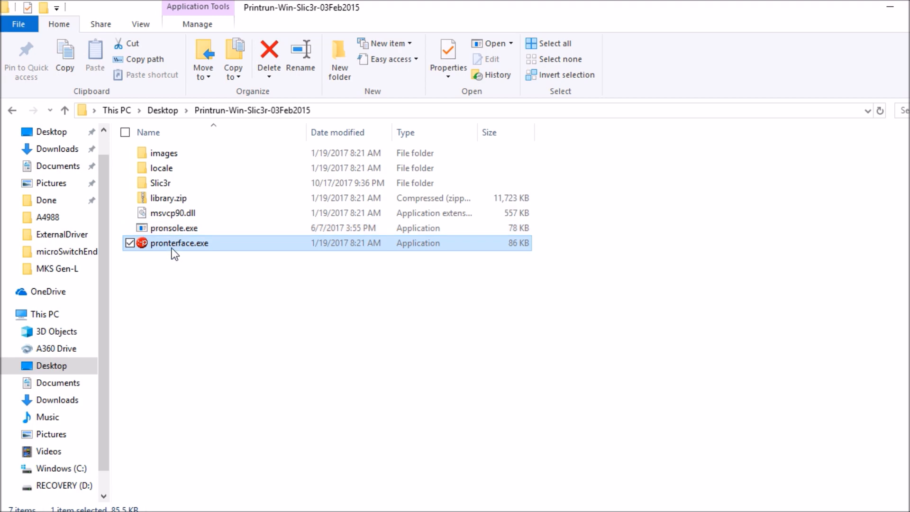
Relaunch Pronterface, connect to the Marlin printer and choose tool 2 from the Tool dropdown.
double_click(180, 242)
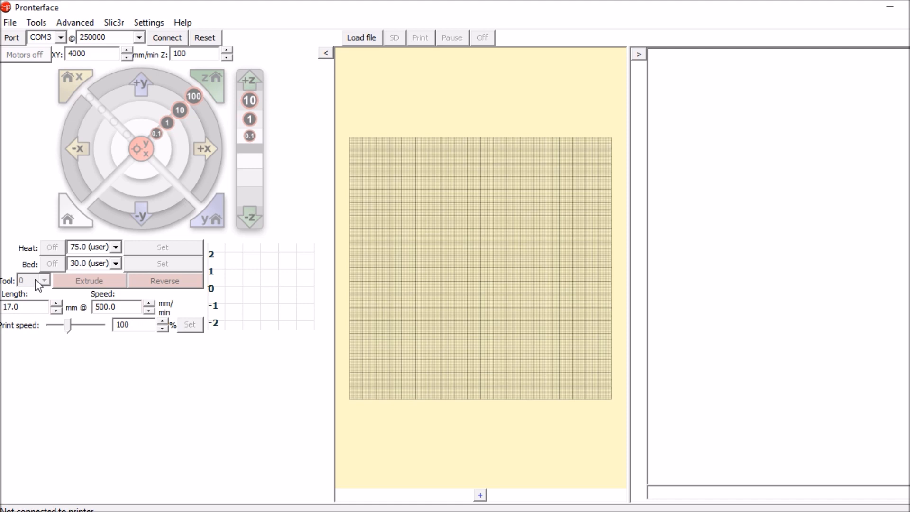
click(167, 37)
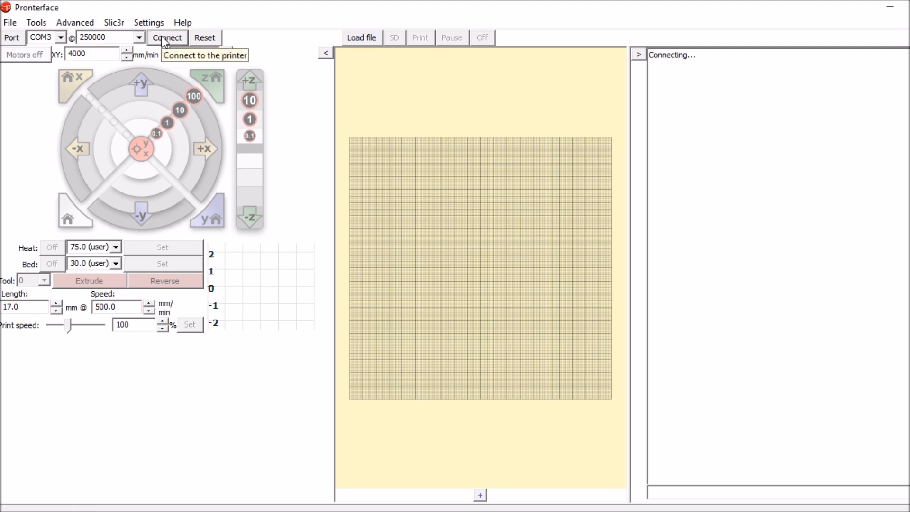
click(167, 37)
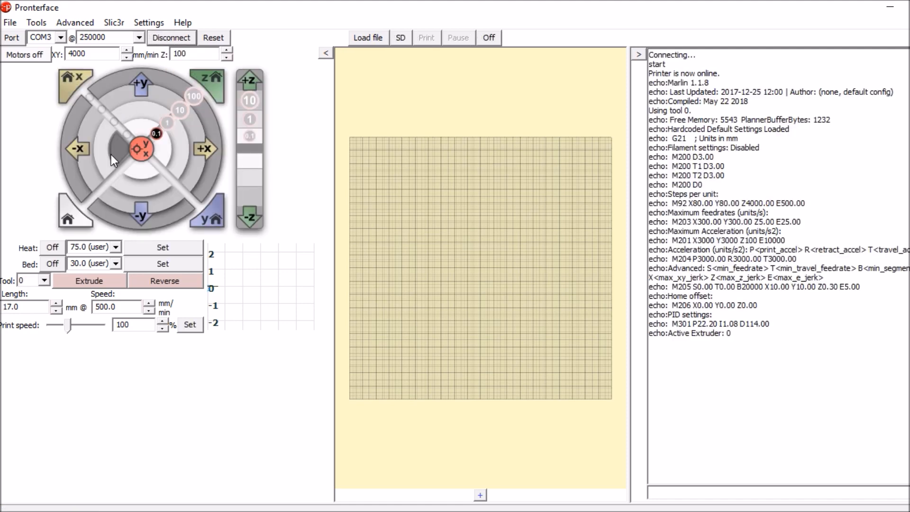
click(249, 218)
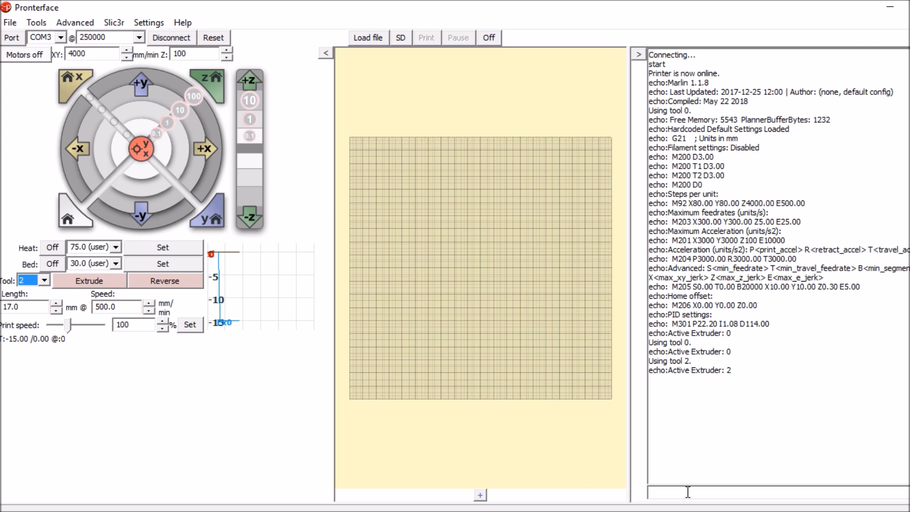
Send the cold-extrusion command M302 P0 S0 from the console command box.
text(M)
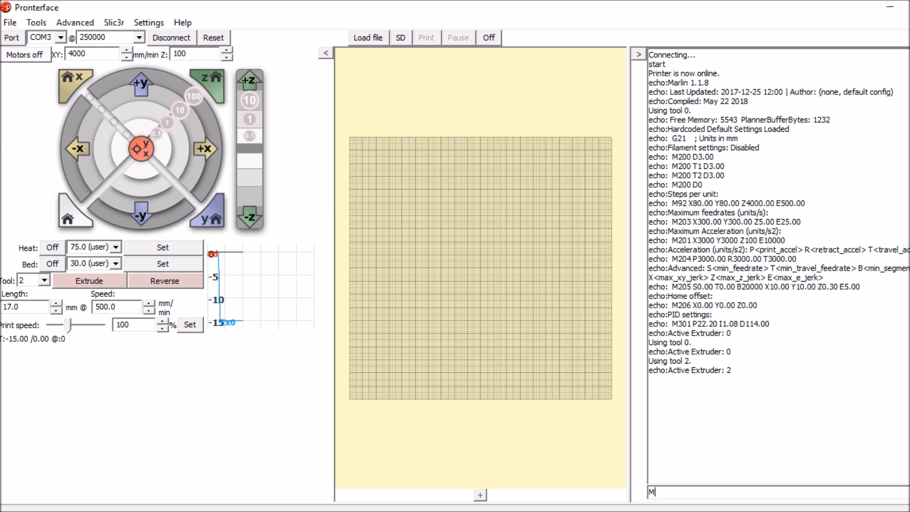
text(302)
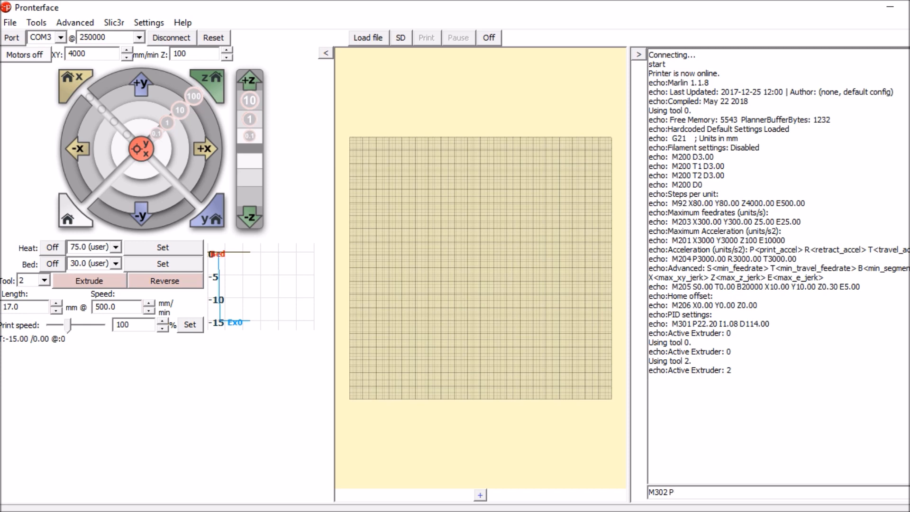
text(P0 0)
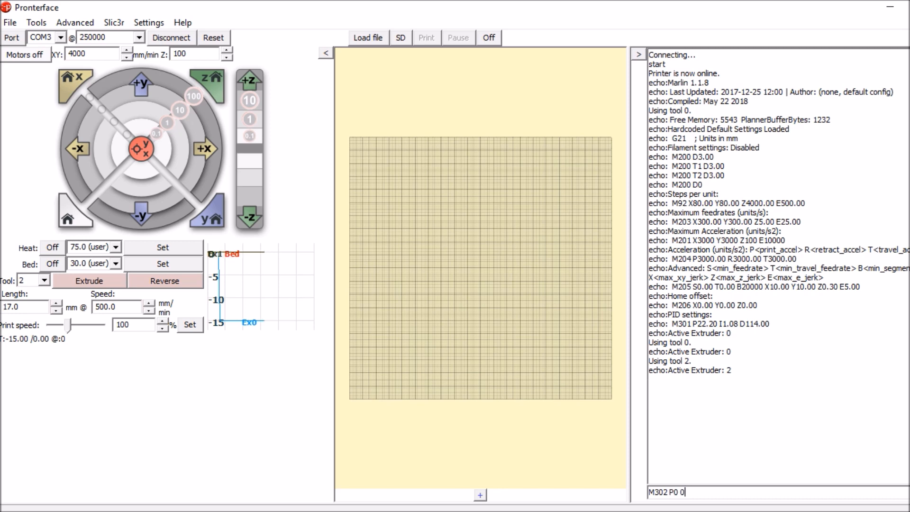
text(s)
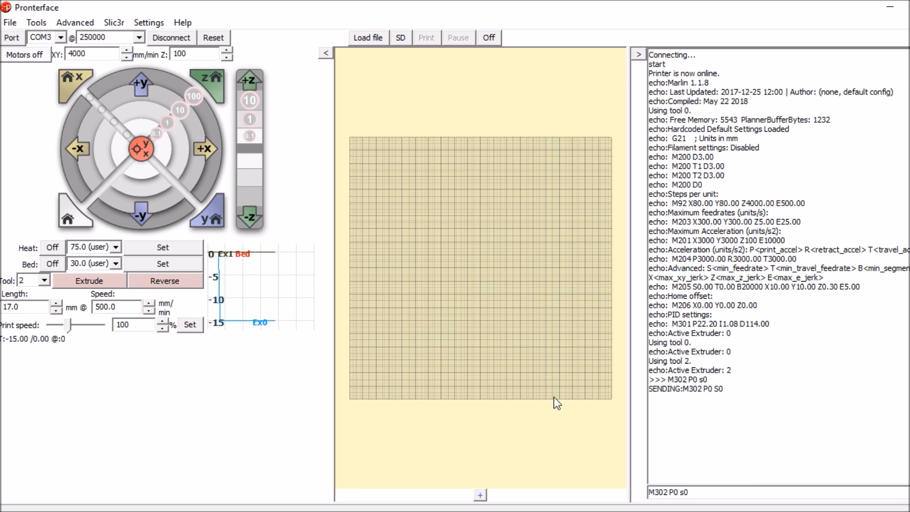
mouse_move(464, 379)
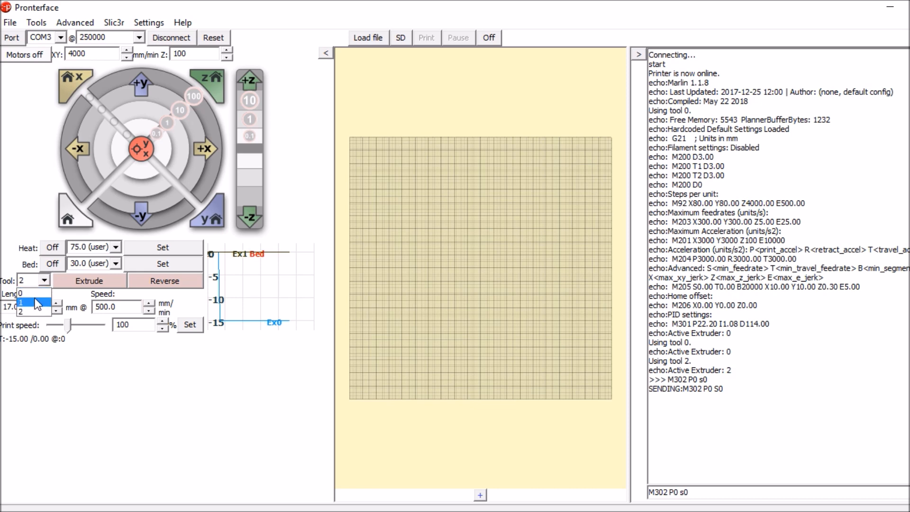
Extrude 17 mm of filament on tool 0, then on tool 1, leaving tool 2 active.
click(22, 293)
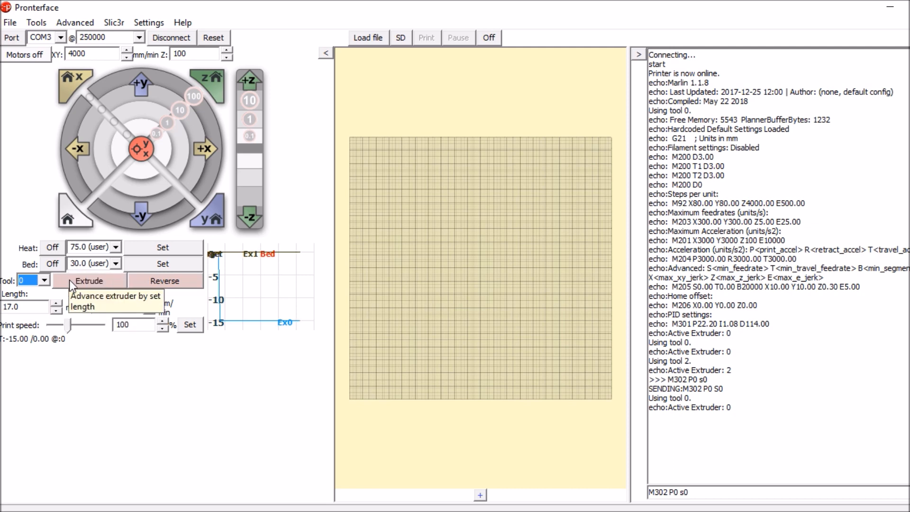
click(89, 280)
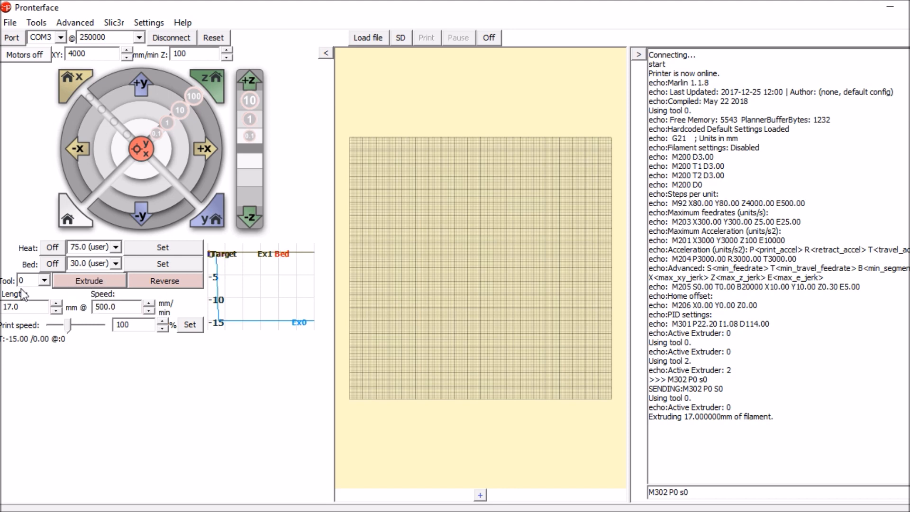
click(27, 281)
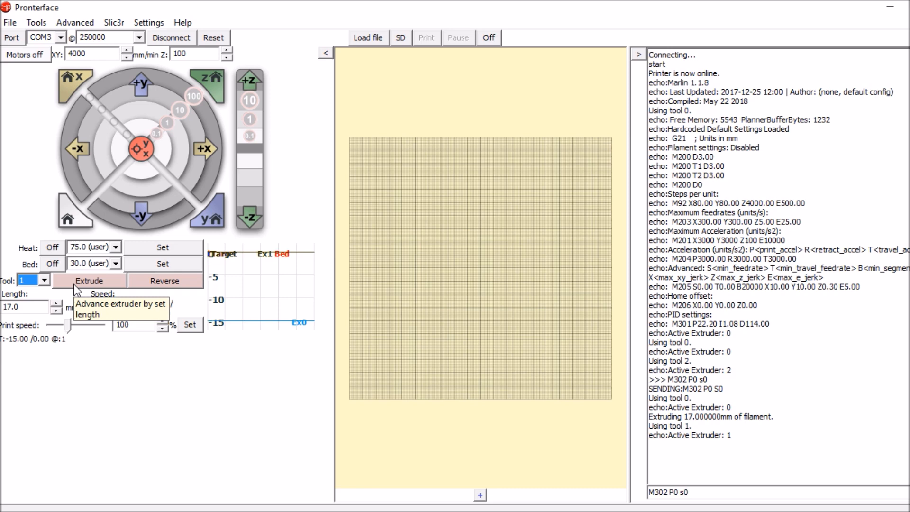
click(89, 281)
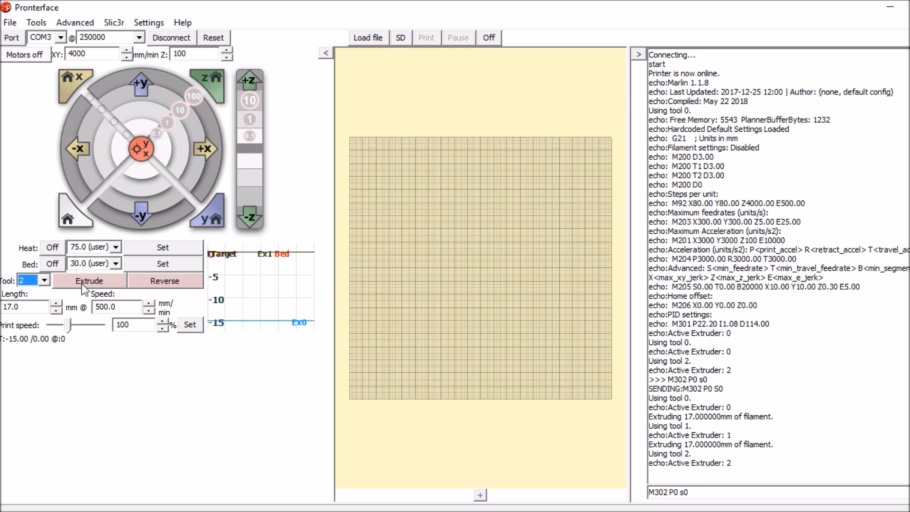
mouse_move(89, 280)
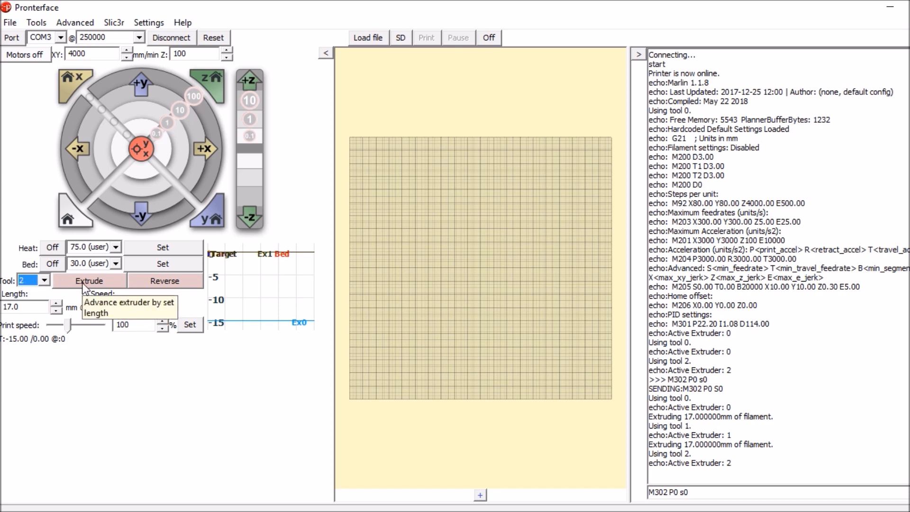